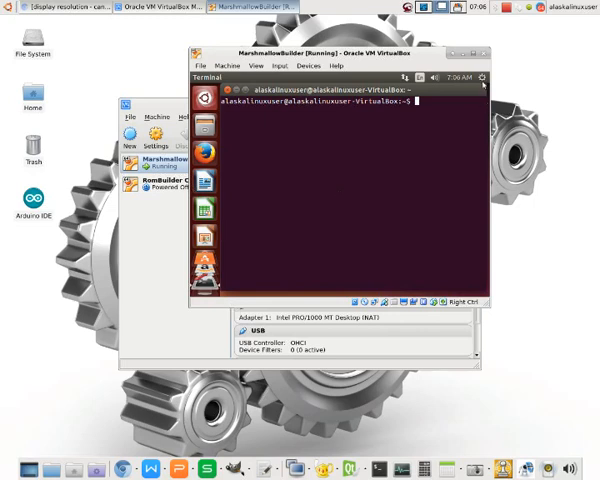
- Briefly open and close the guest System Settings, then become root with sudo su
click(483, 77)
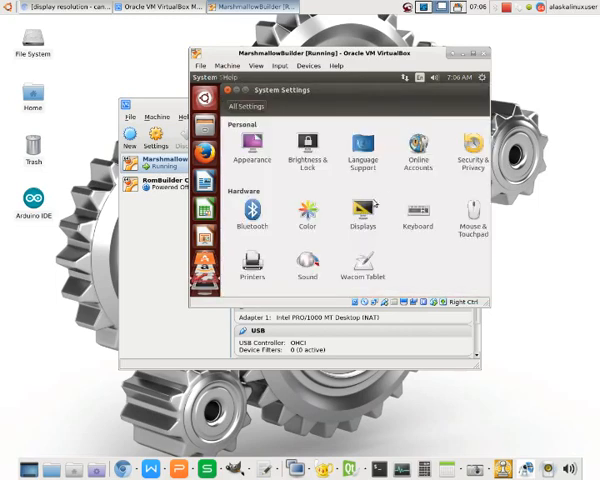
click(362, 213)
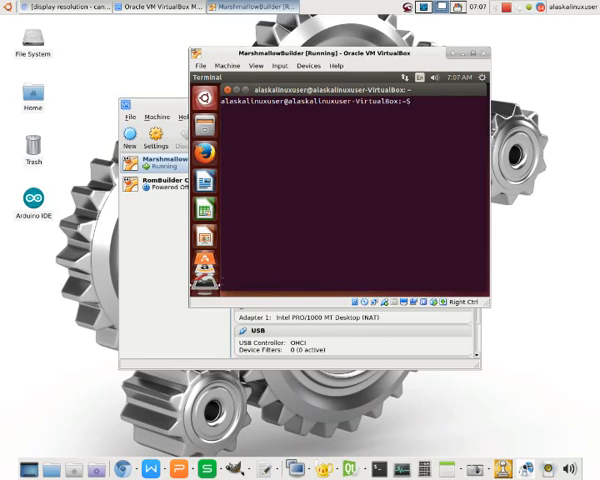
mouse_move(200, 253)
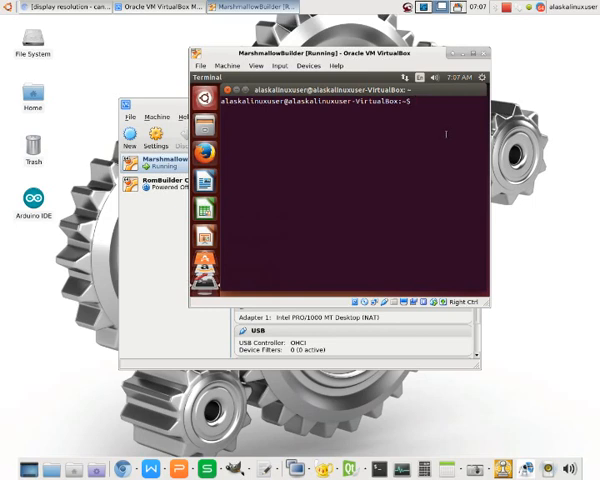
text(sudo su)
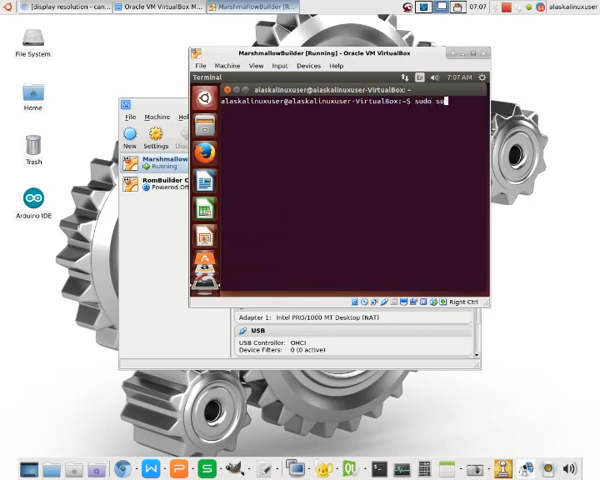
key(Return)
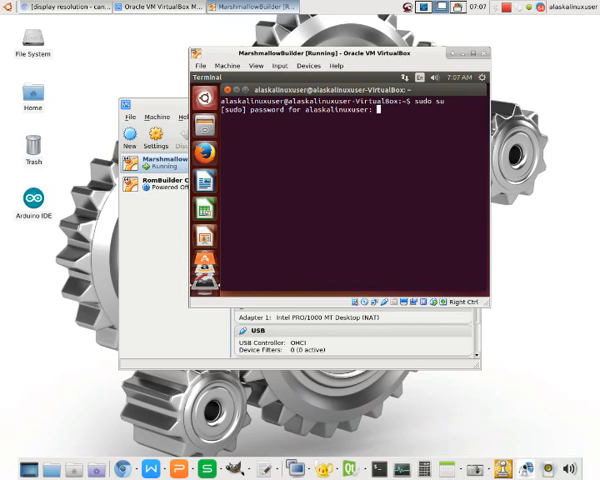
- Install the virtualbox-guest-dkms package with apt-get
text(apt)
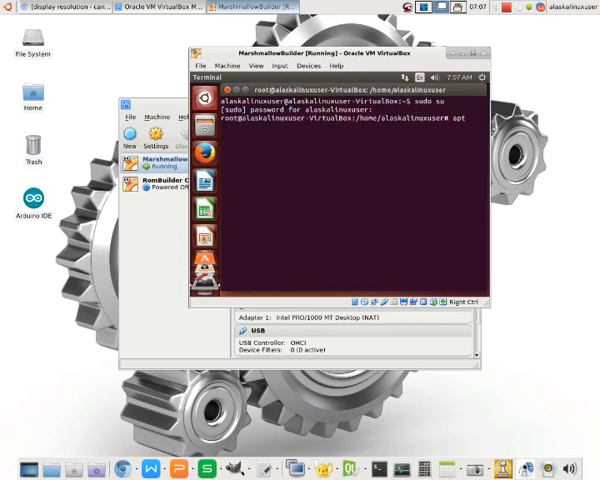
text(-get install virtualbox)
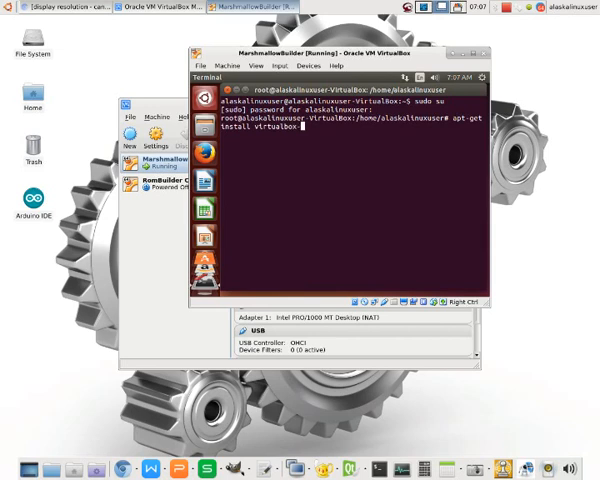
text(-guest-dkms)
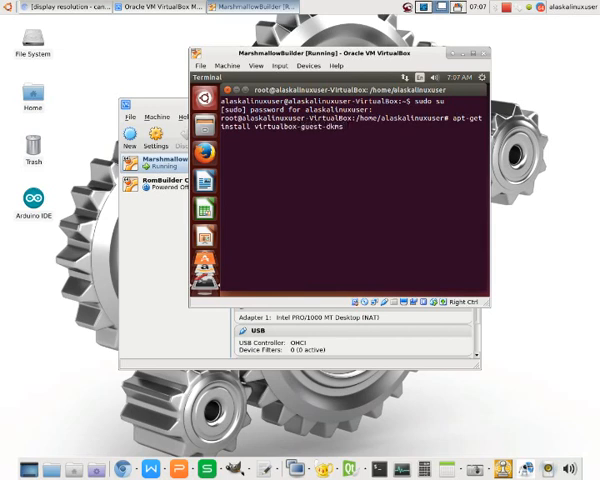
key(Return)
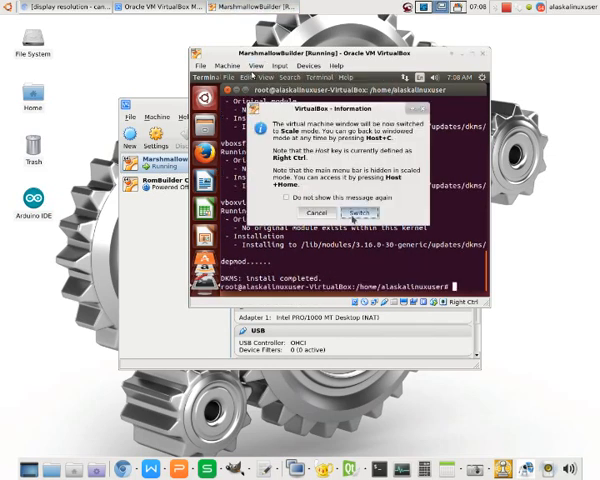
- Switch the guest window to scale mode, then open and close System Settings
click(352, 211)
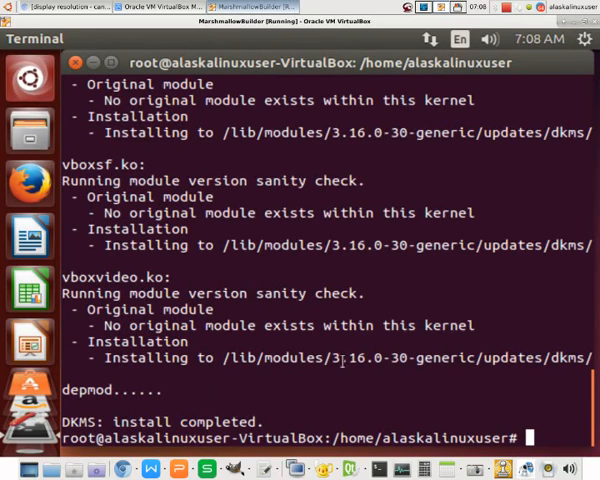
click(584, 38)
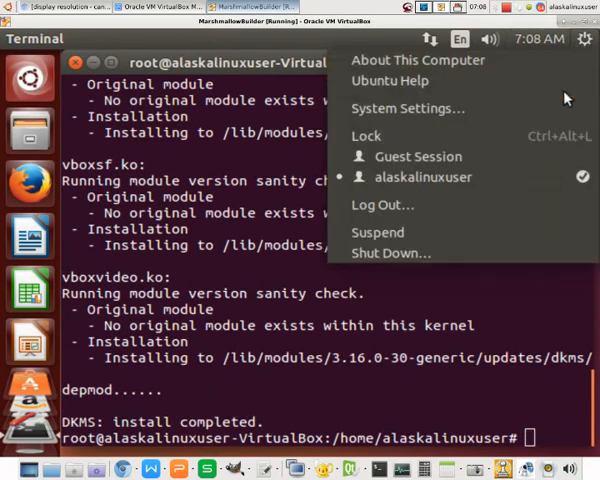
click(406, 108)
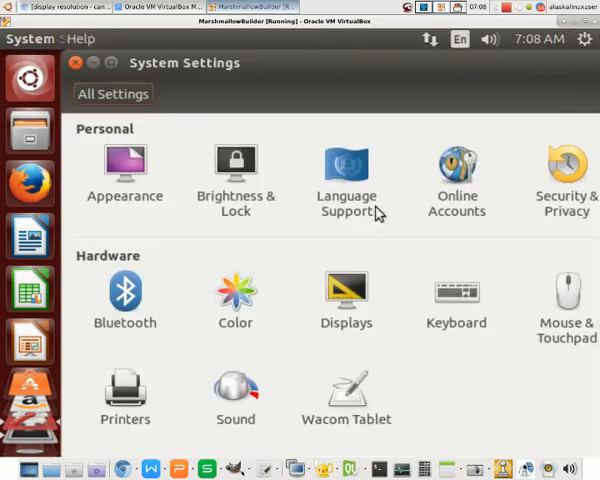
click(346, 290)
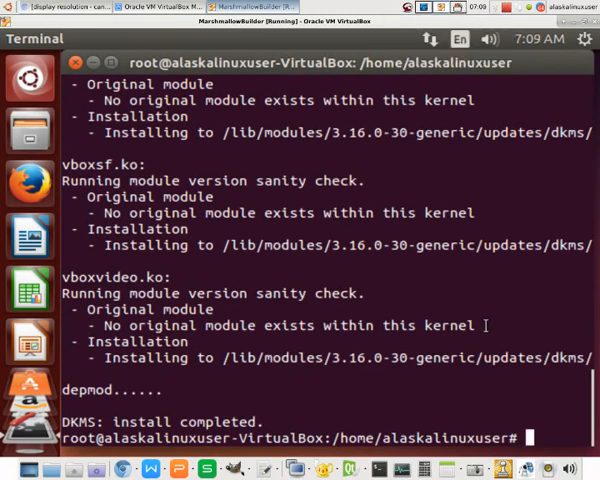
mouse_move(487, 317)
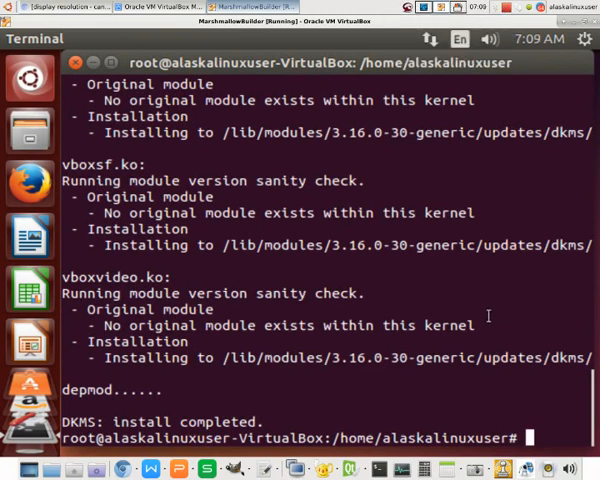
- Power off the guest with poweroff, then restart MarshmallowBuilder in scale mode
text(re)
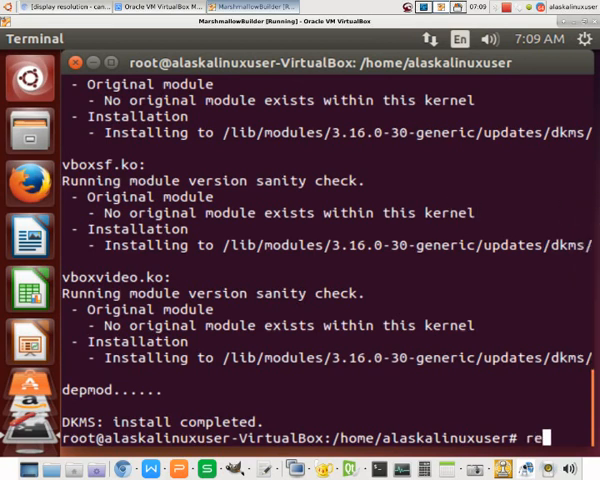
key(BackSpace)
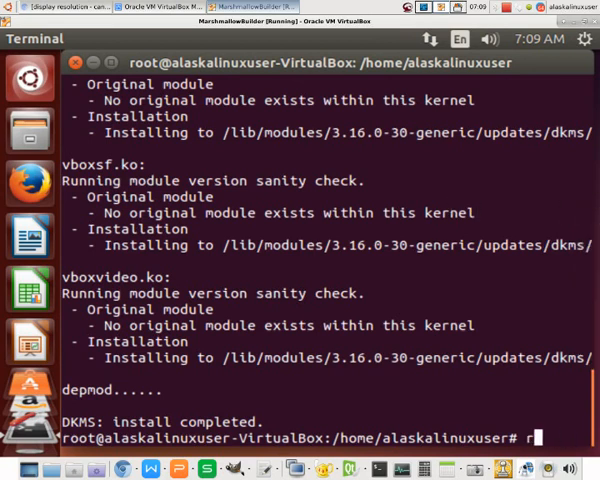
text(powerof)
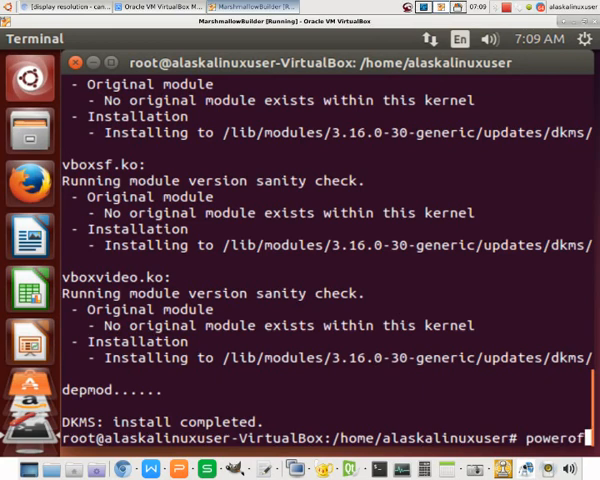
key(Return)
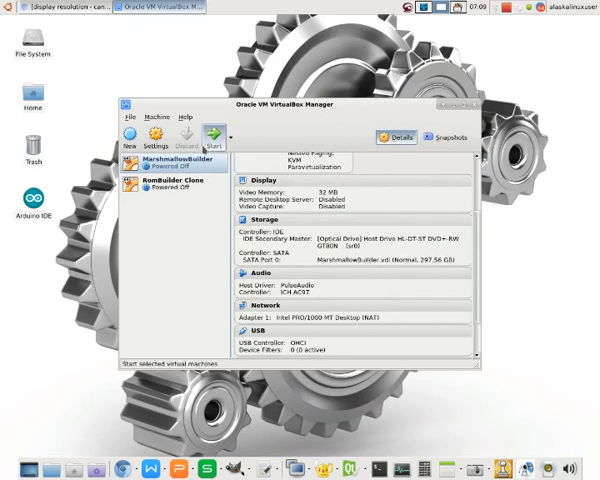
click(211, 135)
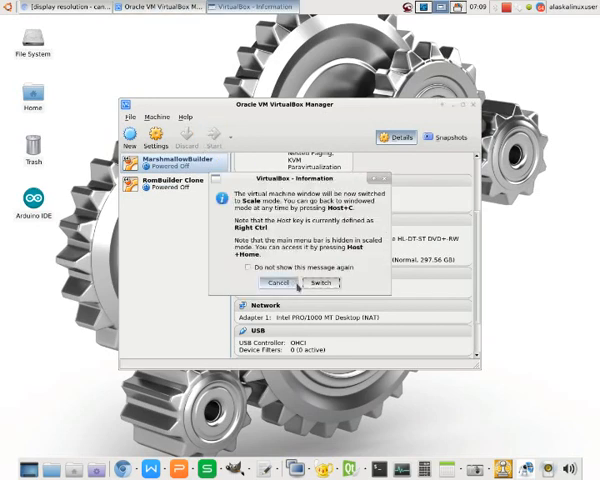
click(320, 283)
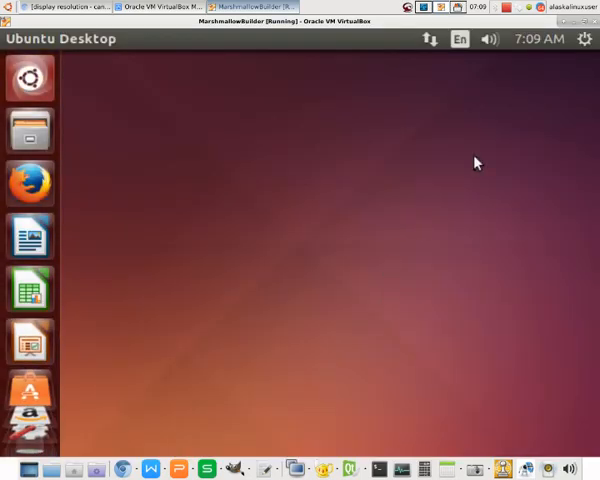
- Check the guest Displays settings showing 640x480, leave scale mode, and return to System Settings
click(585, 39)
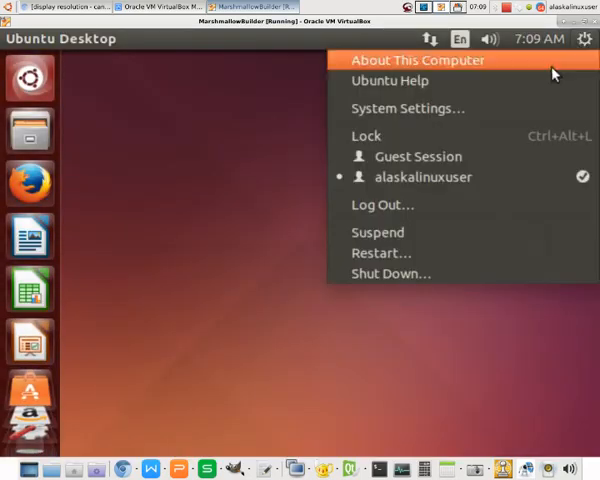
click(408, 108)
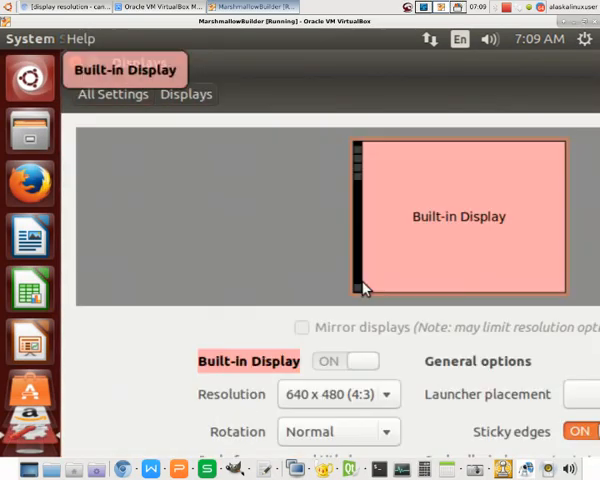
click(338, 393)
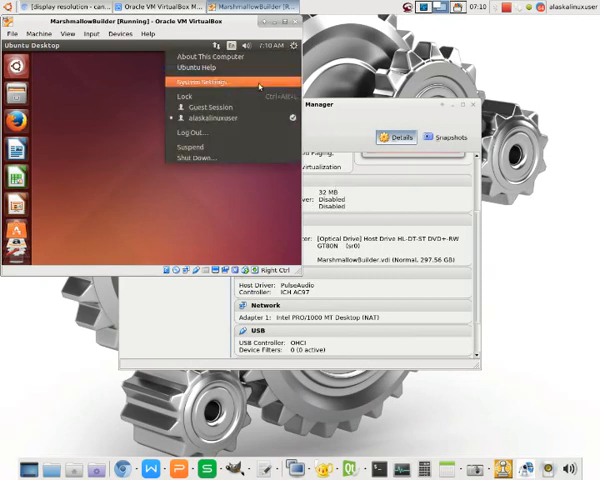
click(207, 81)
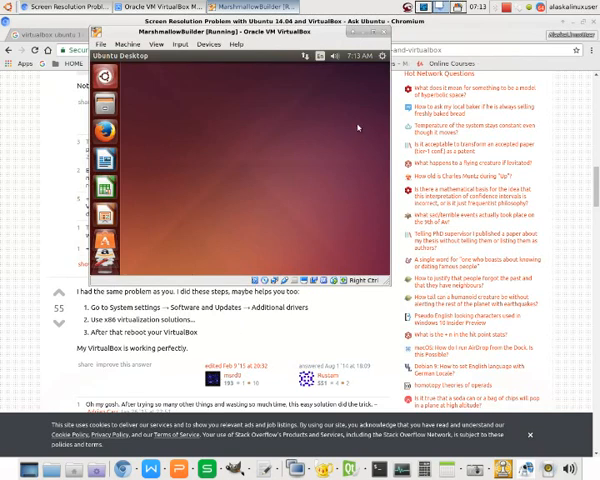
- View the Additional Drivers list in Software & Updates, then close the window
click(378, 56)
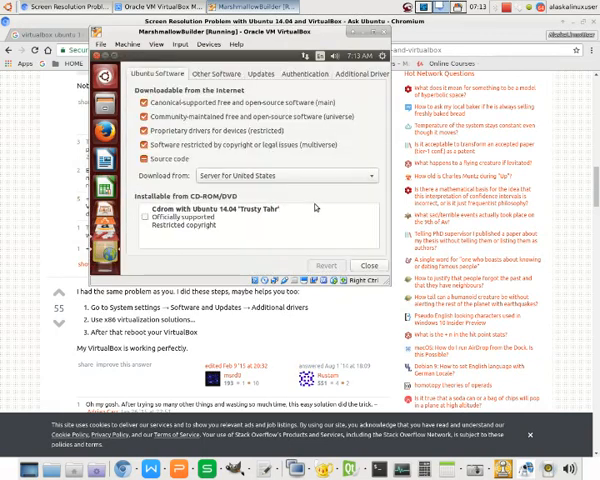
click(355, 73)
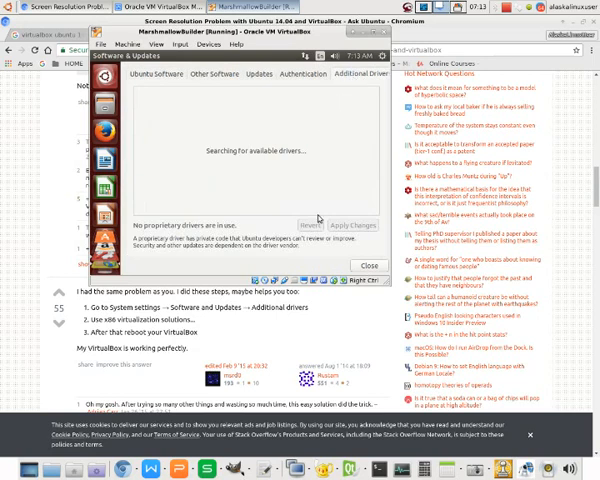
mouse_move(318, 218)
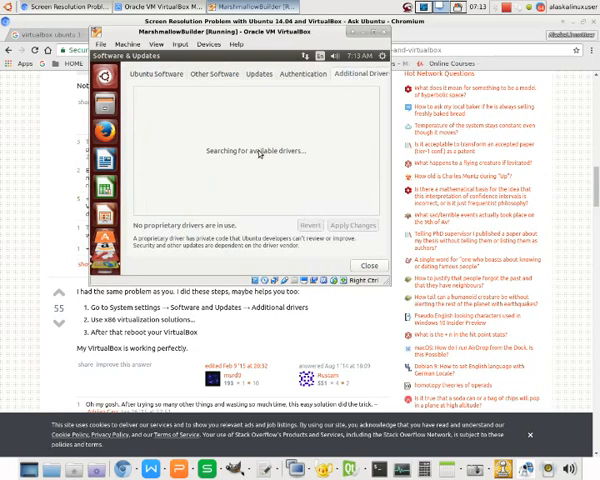
mouse_move(307, 259)
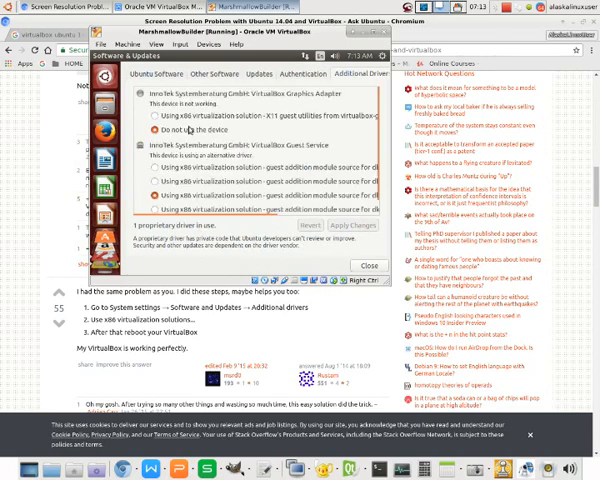
click(157, 115)
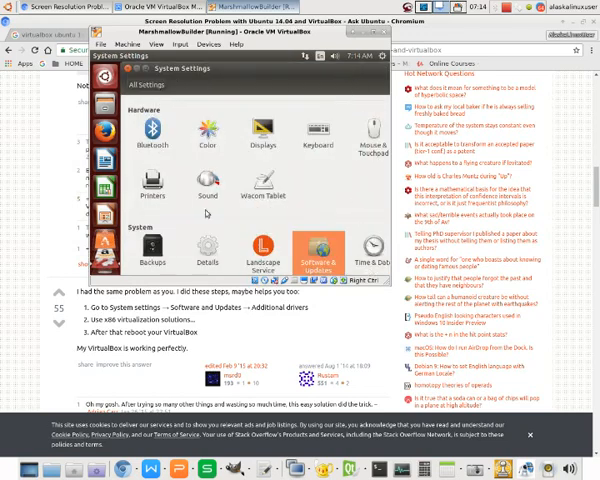
- Restart the guest from the session power menu
click(268, 130)
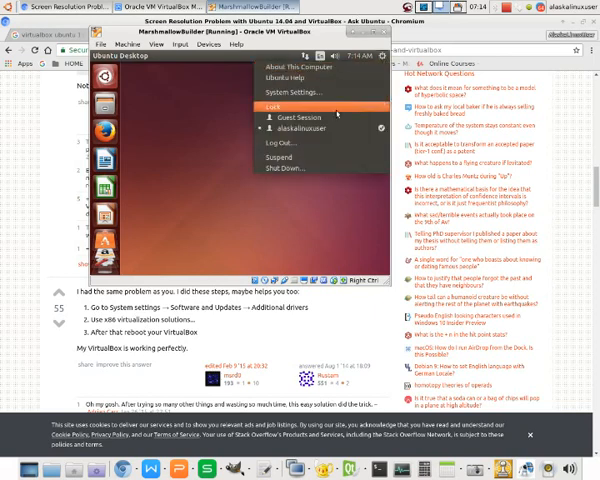
click(286, 169)
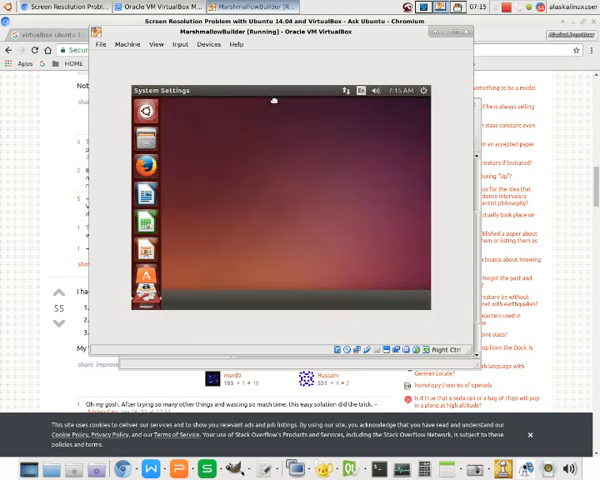
- Confirm Displays still shows 640x480, then open Software & Updates
click(147, 146)
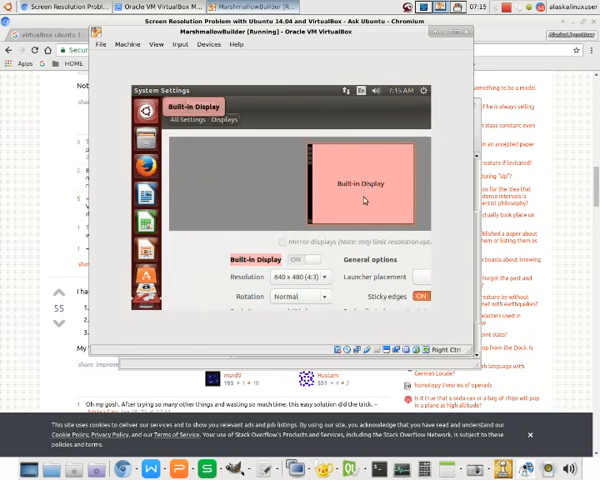
mouse_move(228, 287)
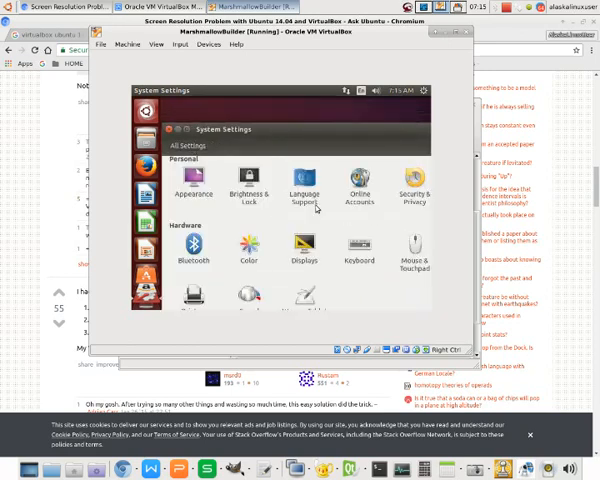
click(192, 187)
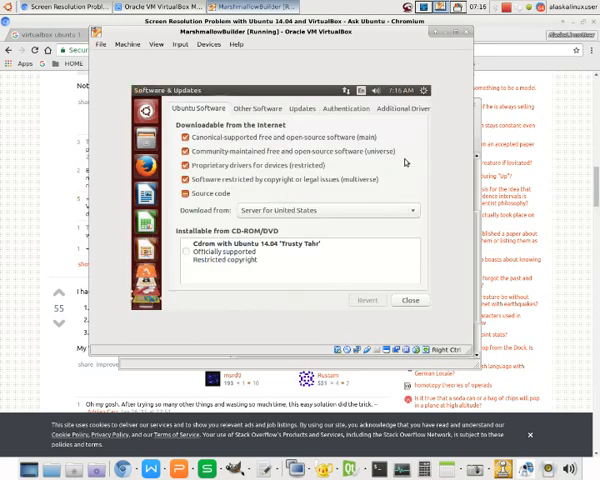
- Select the x86 virtualization X11 guest-utilities driver for the Graphics Adapter and apply changes
click(398, 108)
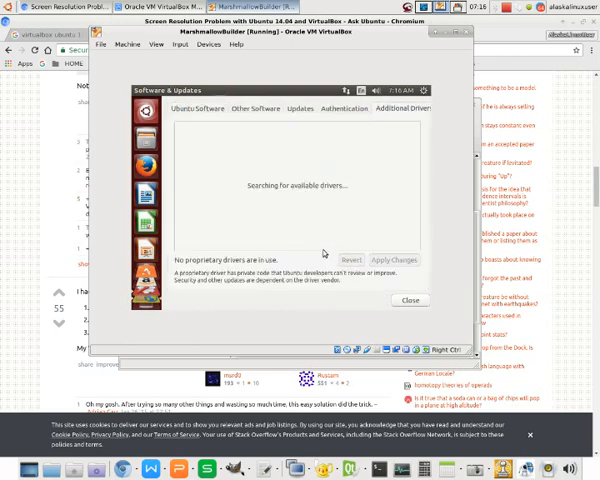
mouse_move(324, 252)
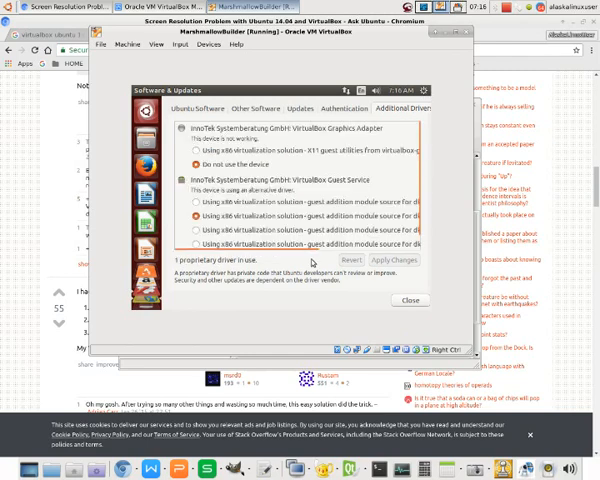
click(189, 146)
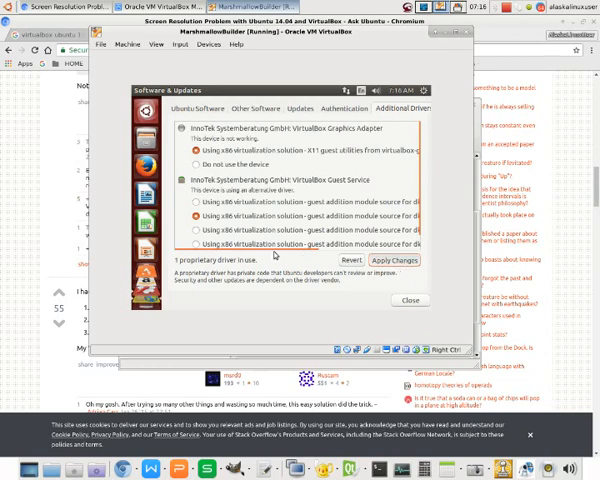
click(196, 158)
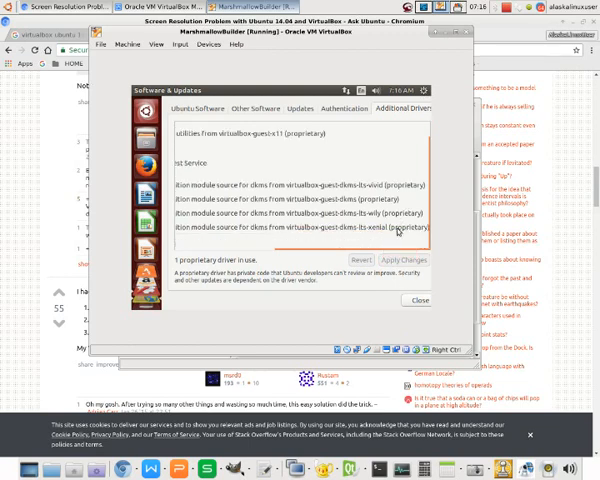
mouse_move(345, 252)
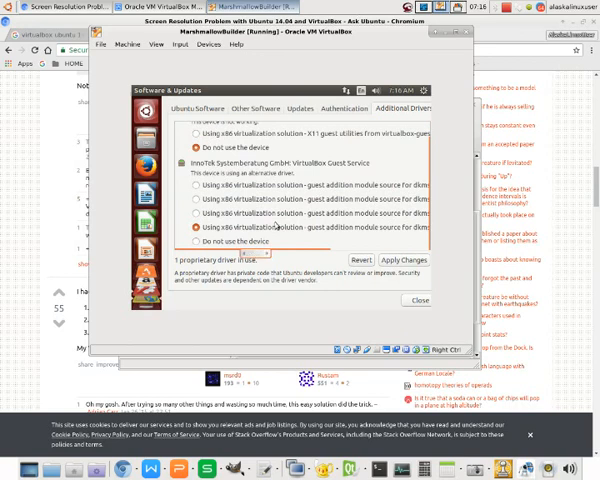
mouse_move(393, 261)
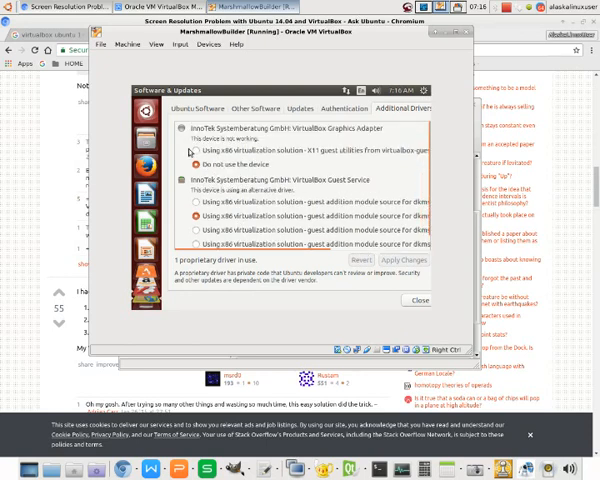
click(190, 143)
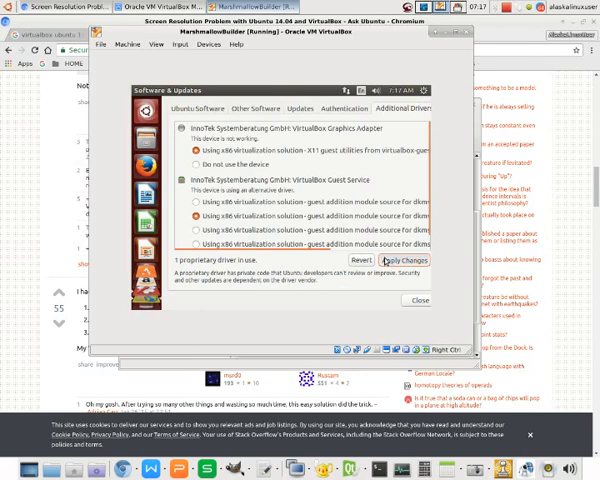
click(186, 162)
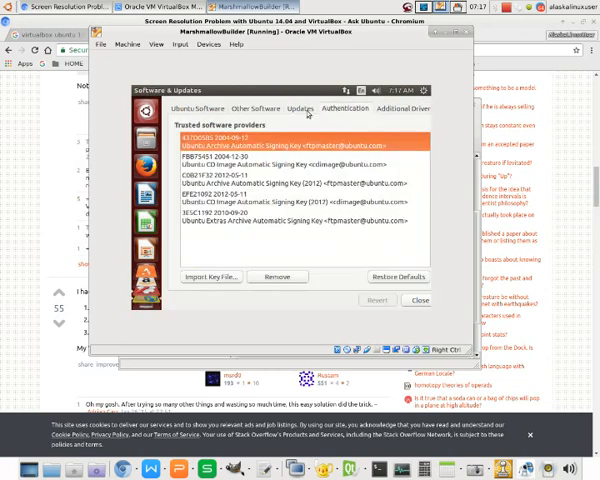
- View the Other Software sources, then close Software & Updates
click(265, 108)
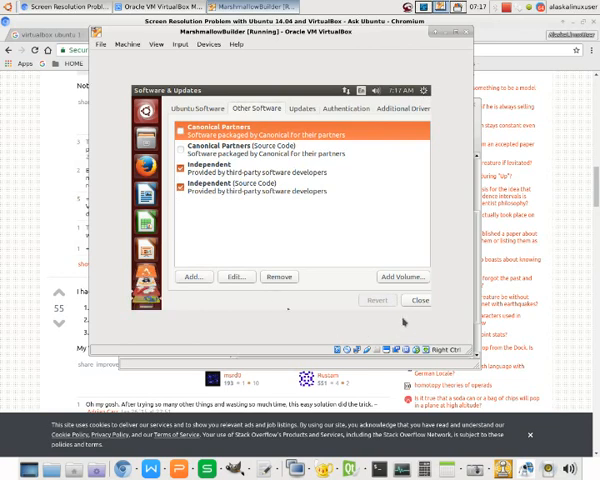
click(417, 300)
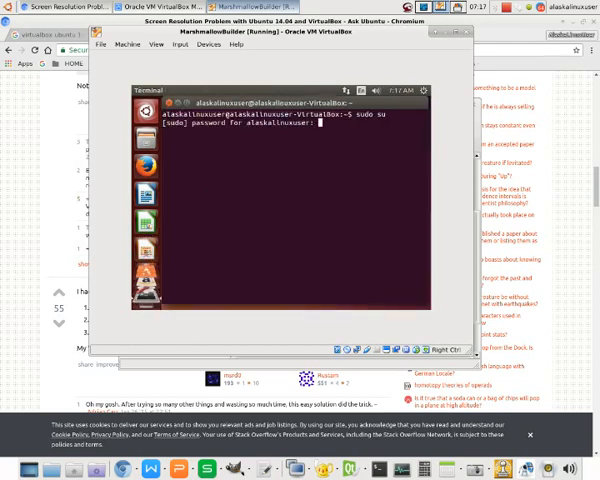
- Submit the sudo password and run apt-get install virtualbox-guest-dkms
key(Return)
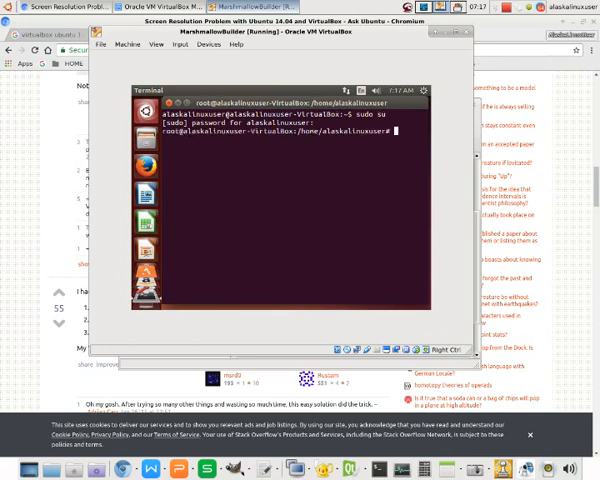
text(apt-get install virtualbox-guest-dkms)
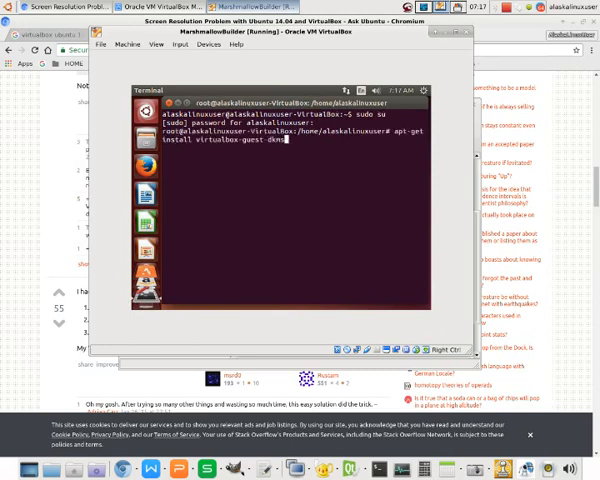
key(Return)
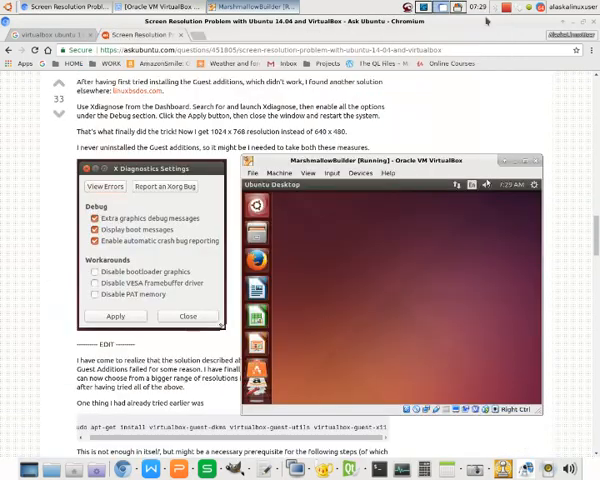
- Search the guest's Dash for 'xdia' to find X Diagnostics
click(534, 184)
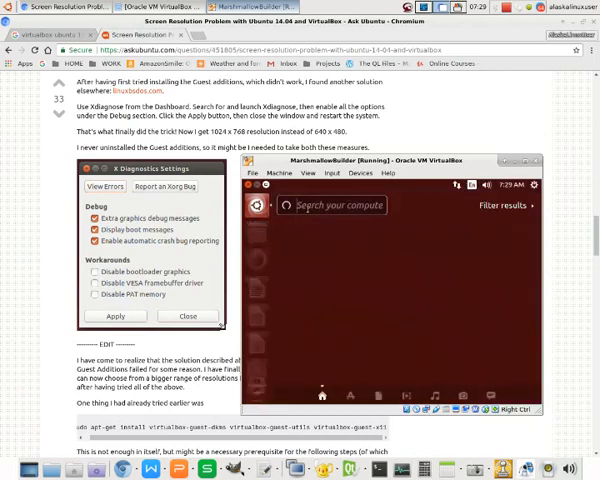
text(xdia)
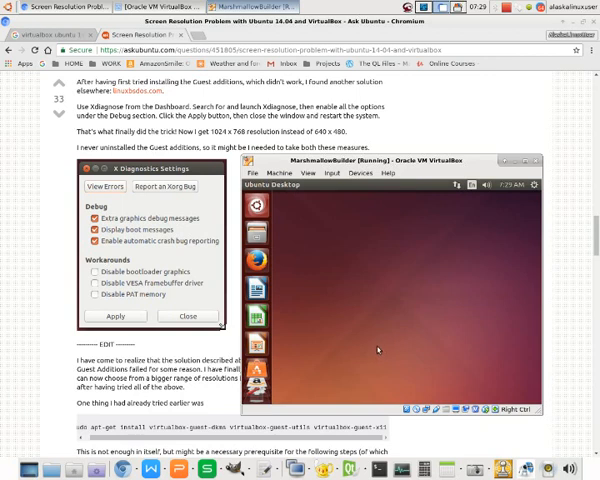
mouse_move(432, 262)
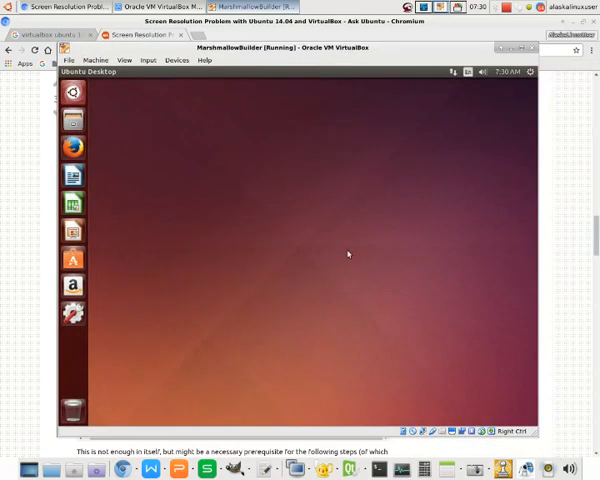
mouse_move(238, 207)
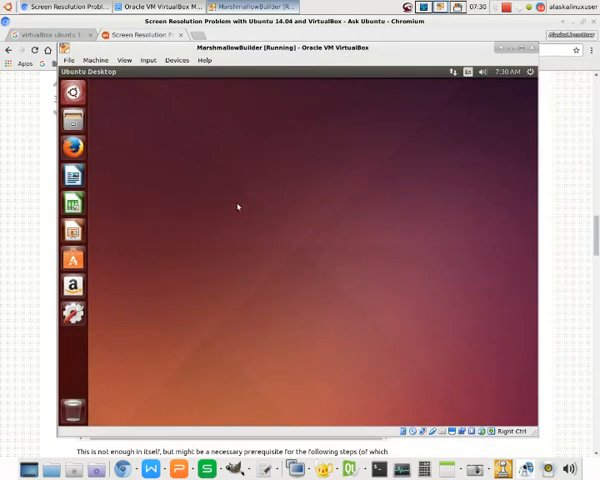
- Open System Settings > Displays in the guest to check the 1024 x 768 resolution
right_click(237, 207)
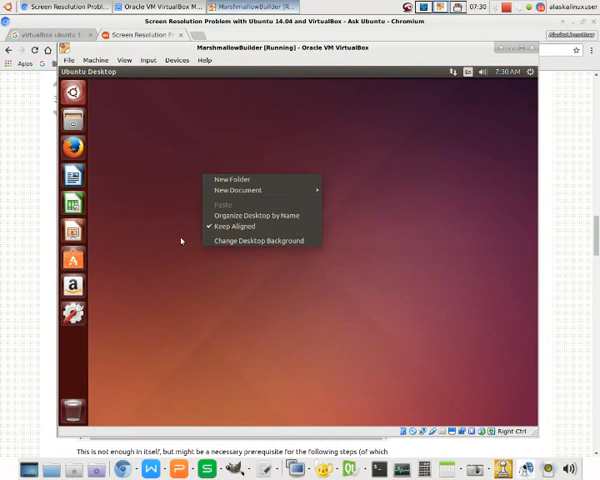
click(530, 71)
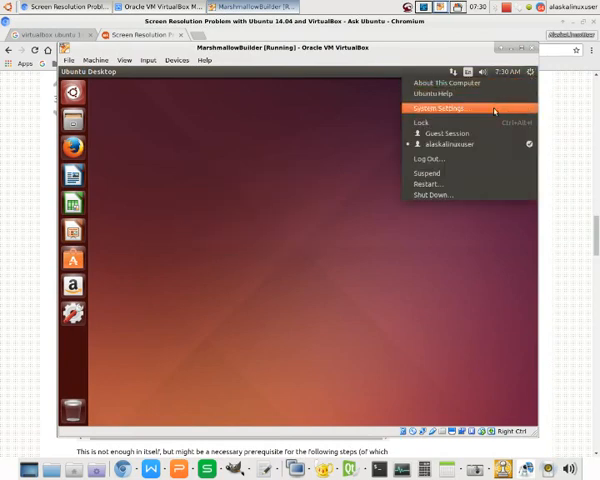
click(446, 108)
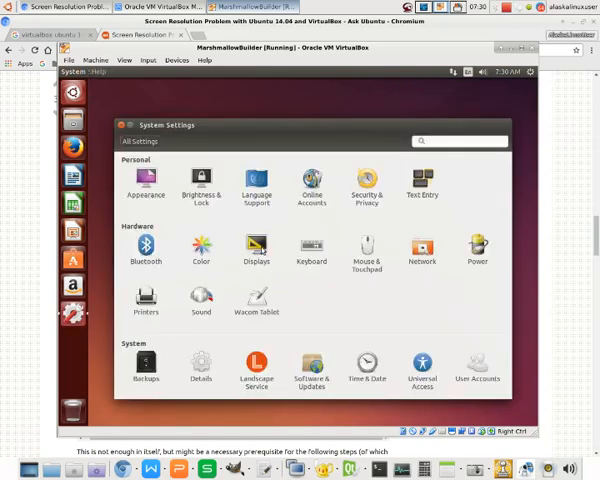
click(256, 246)
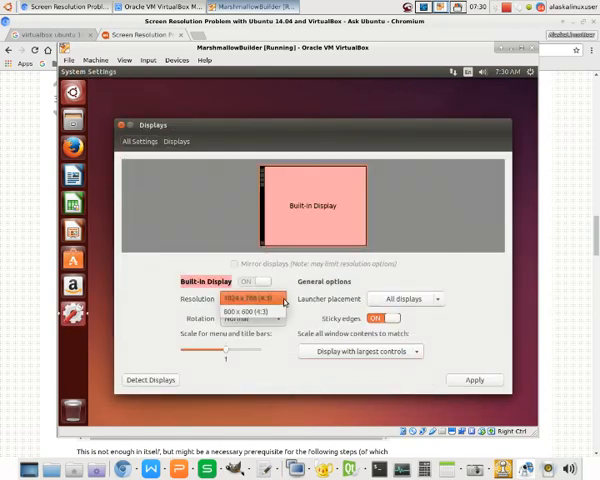